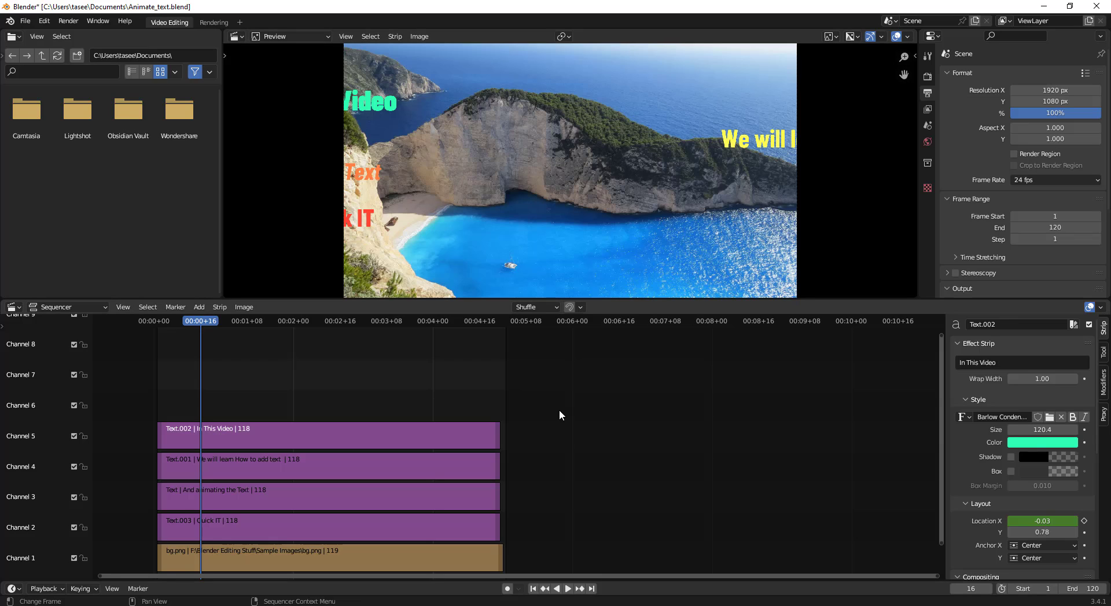
# Bring up the F3 operator search over the Sequencer, listing marker commands.
pyautogui.press('F3')
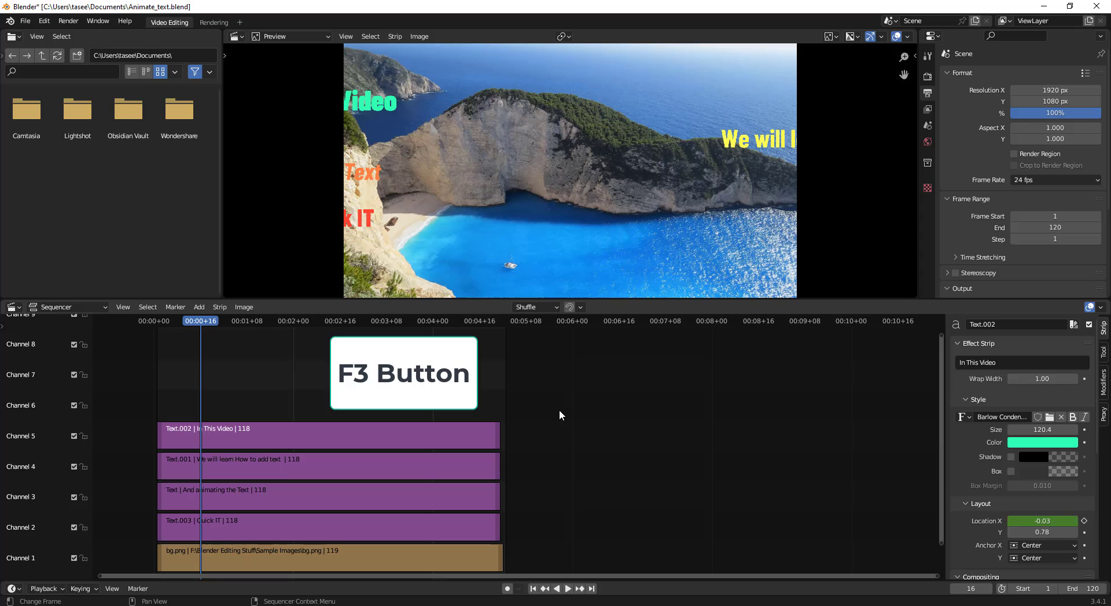
pyautogui.press('F3')
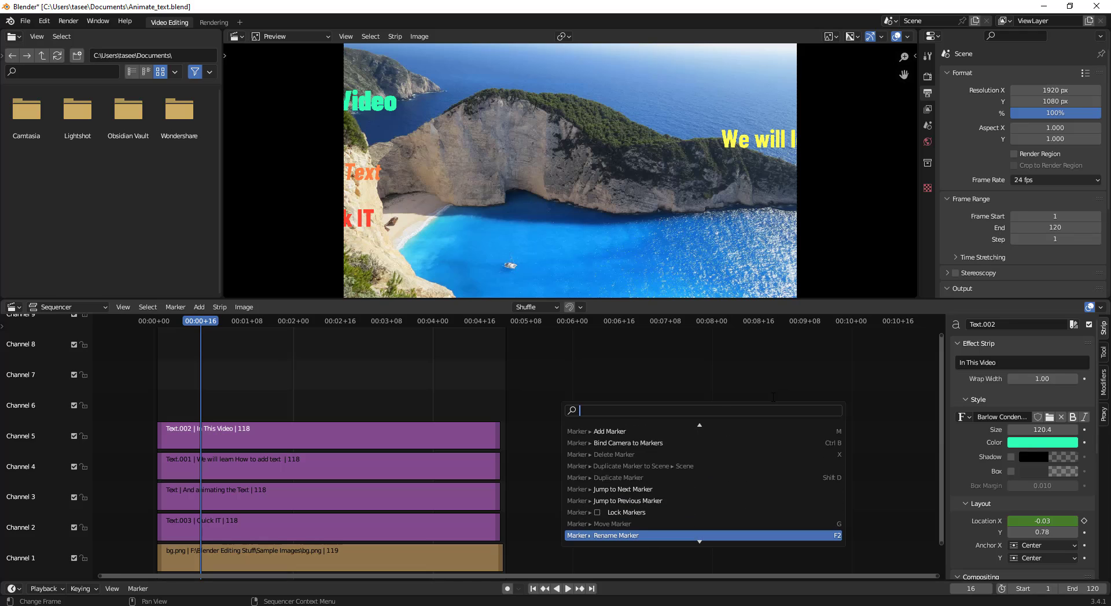
# Filter the operator search with 'mov' so Add Movie Strip is listed first.
pyautogui.click(537, 379)
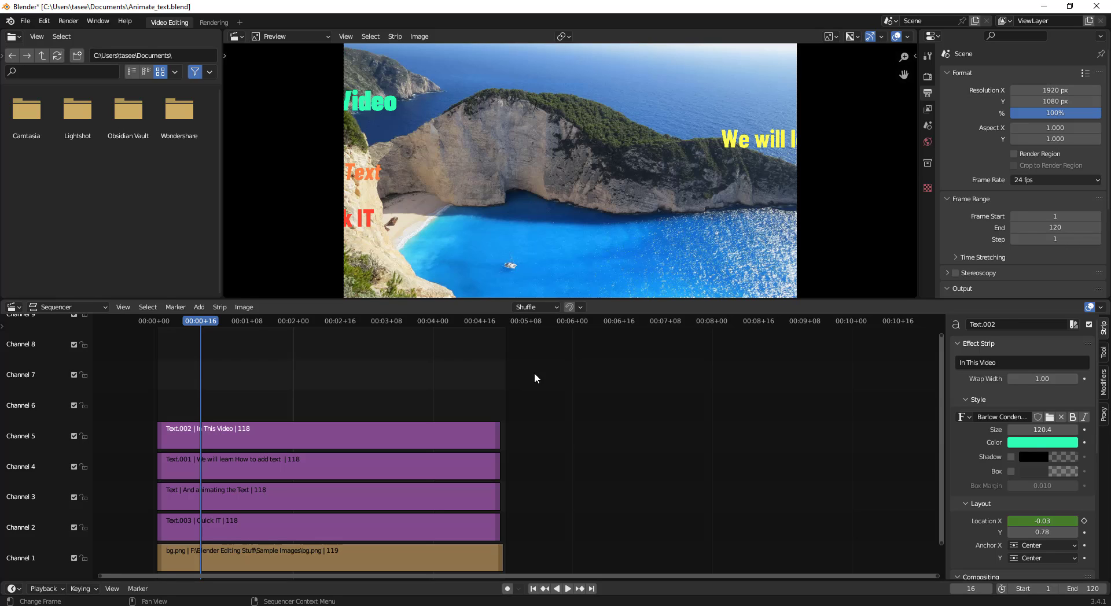
pyautogui.press('F3')
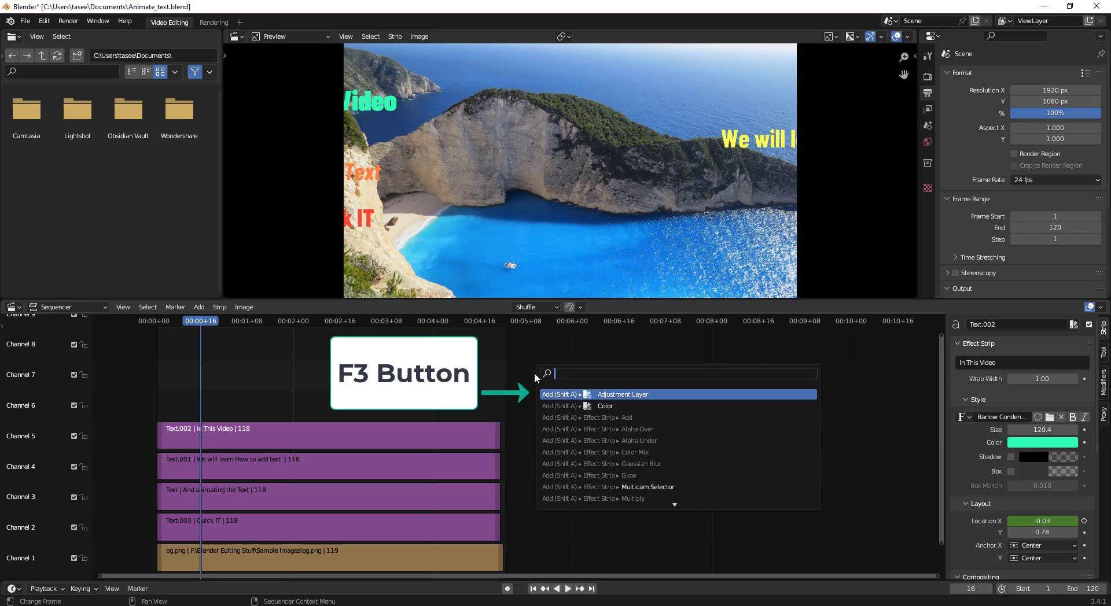
pyautogui.write('mov')
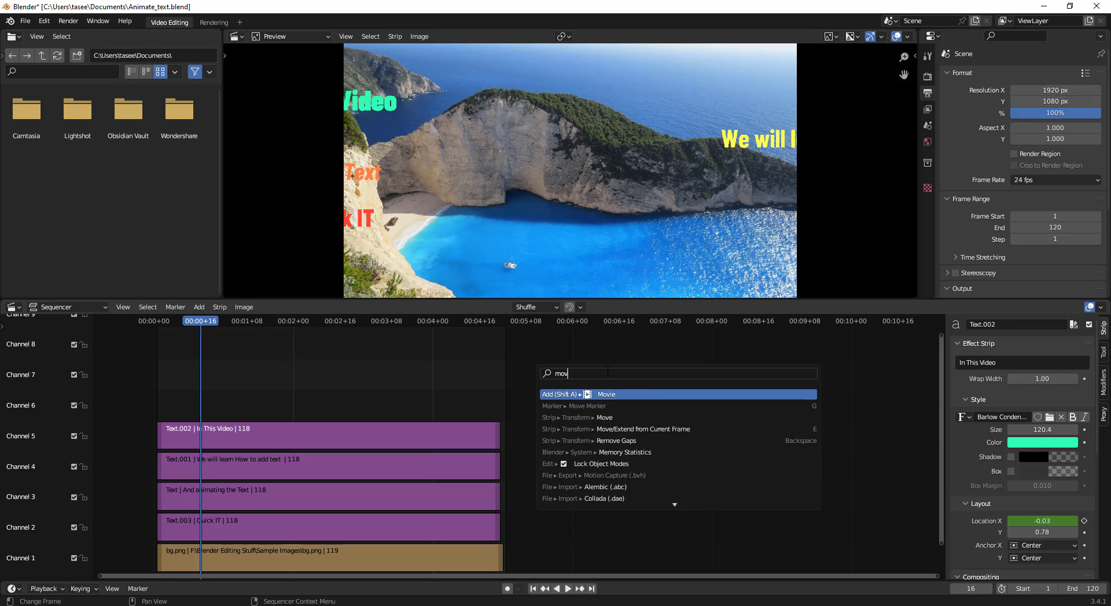
pyautogui.moveTo(654, 441)
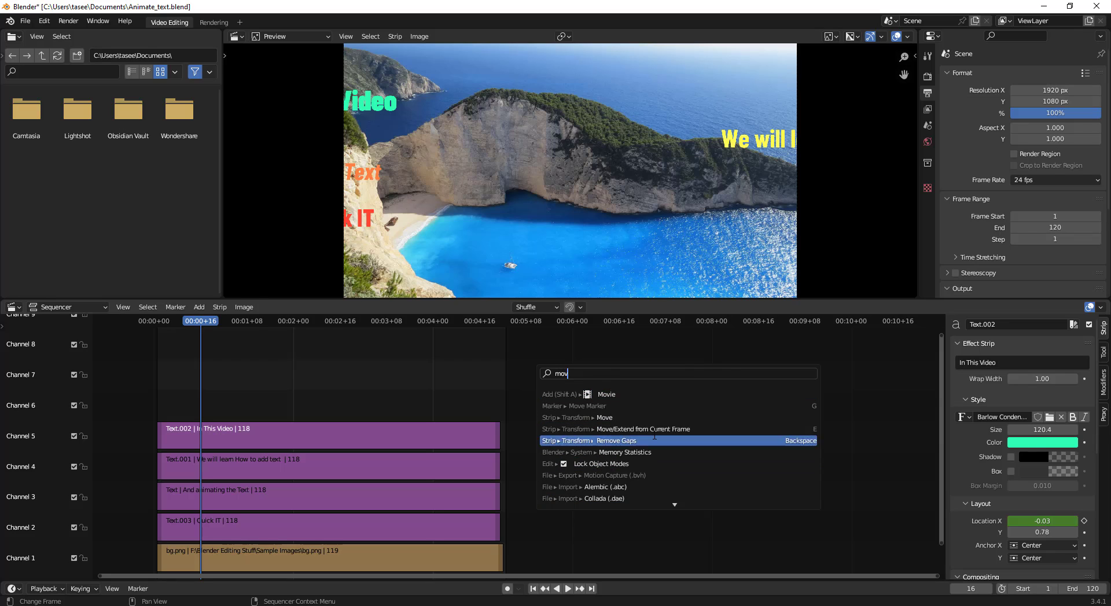
pyautogui.moveTo(606, 394)
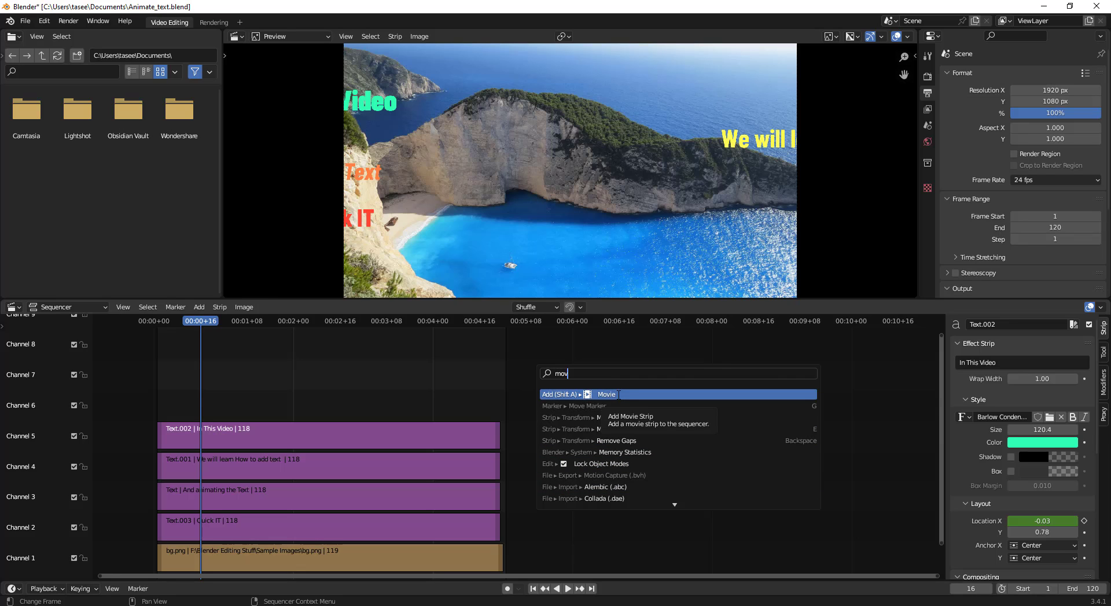
# Add the black and White.mp4 movie strip to channel 6 above the text strips.
pyautogui.click(606, 394)
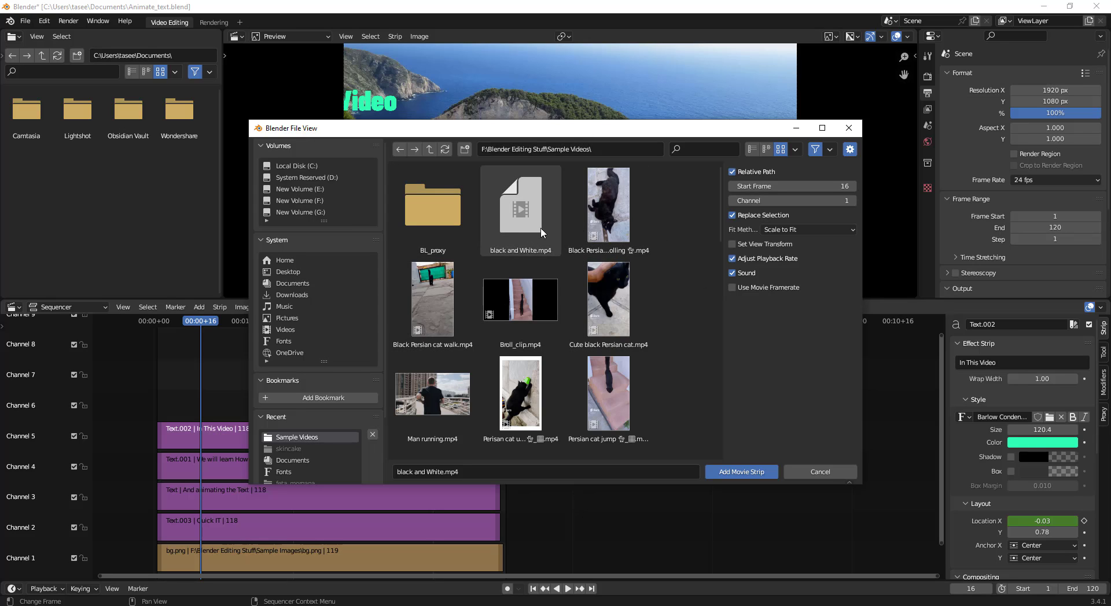
pyautogui.moveTo(532, 220)
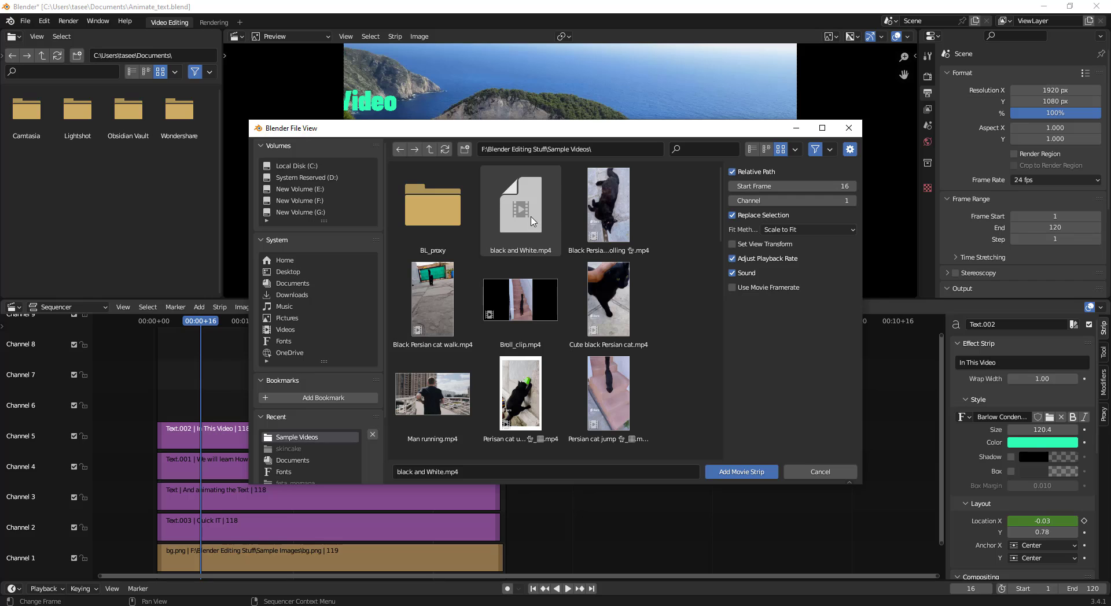
pyautogui.click(741, 472)
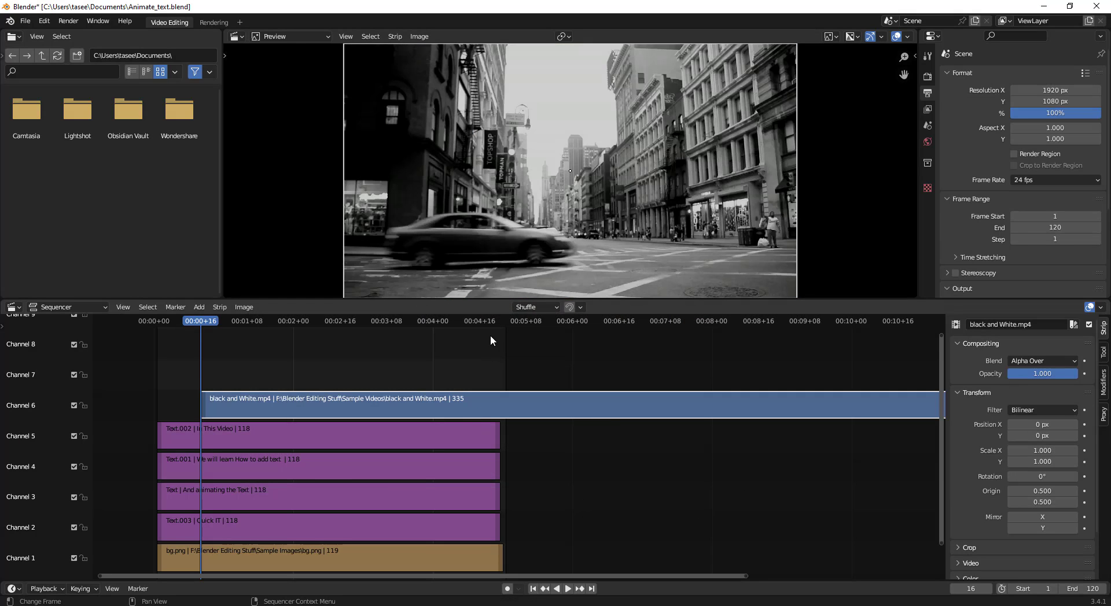
pyautogui.moveTo(586, 417)
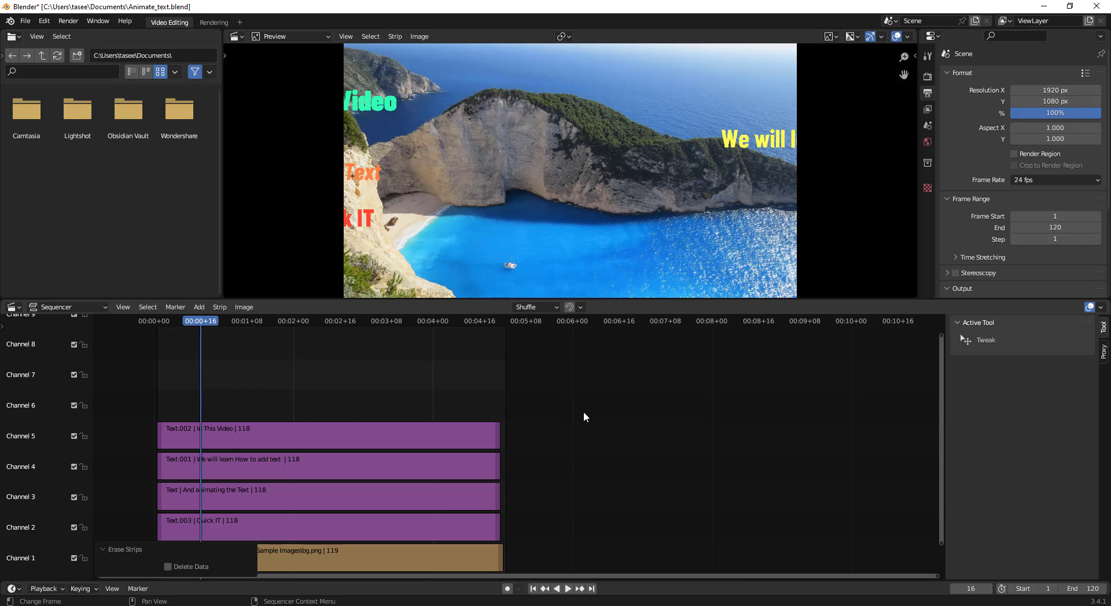
# Add a Fade In of duration 1.00 to the 'In This Video' text strip via the 'fade' search.
pyautogui.click(329, 435)
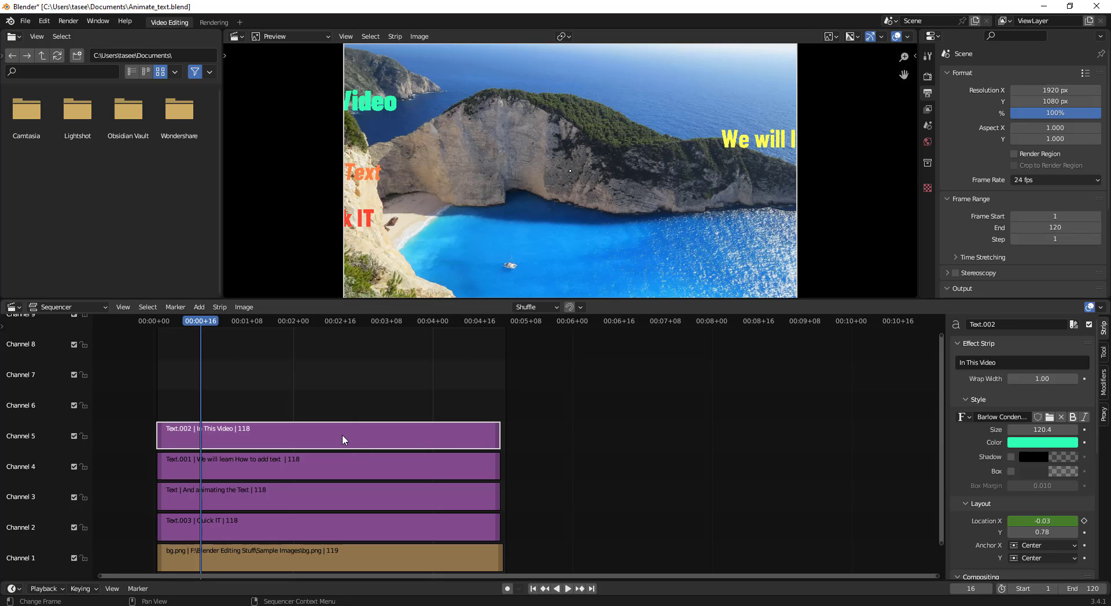
pyautogui.press('F3')
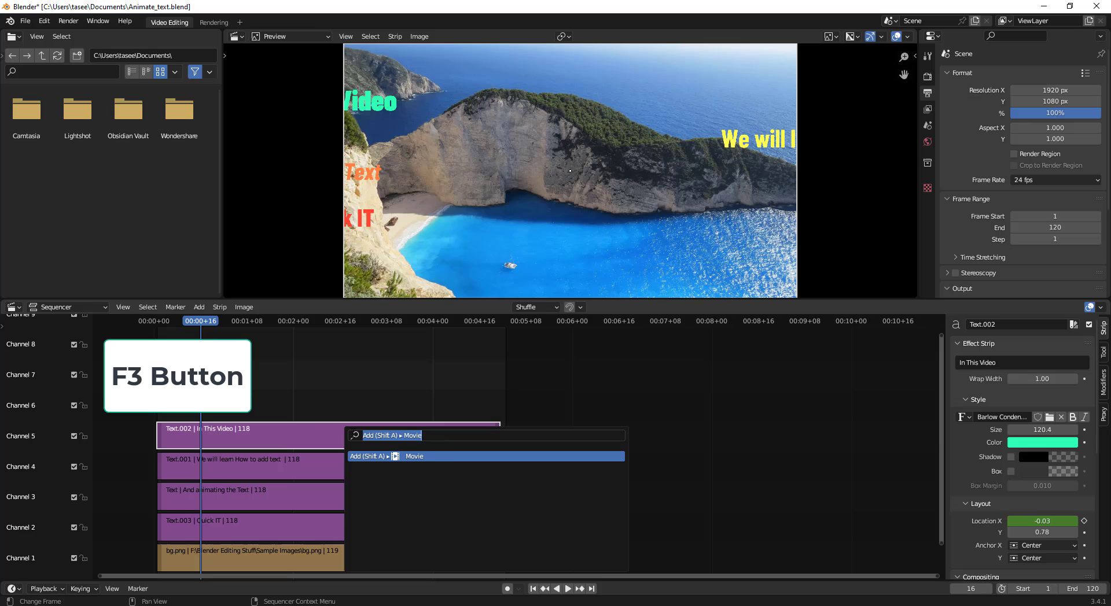
pyautogui.write('fade')
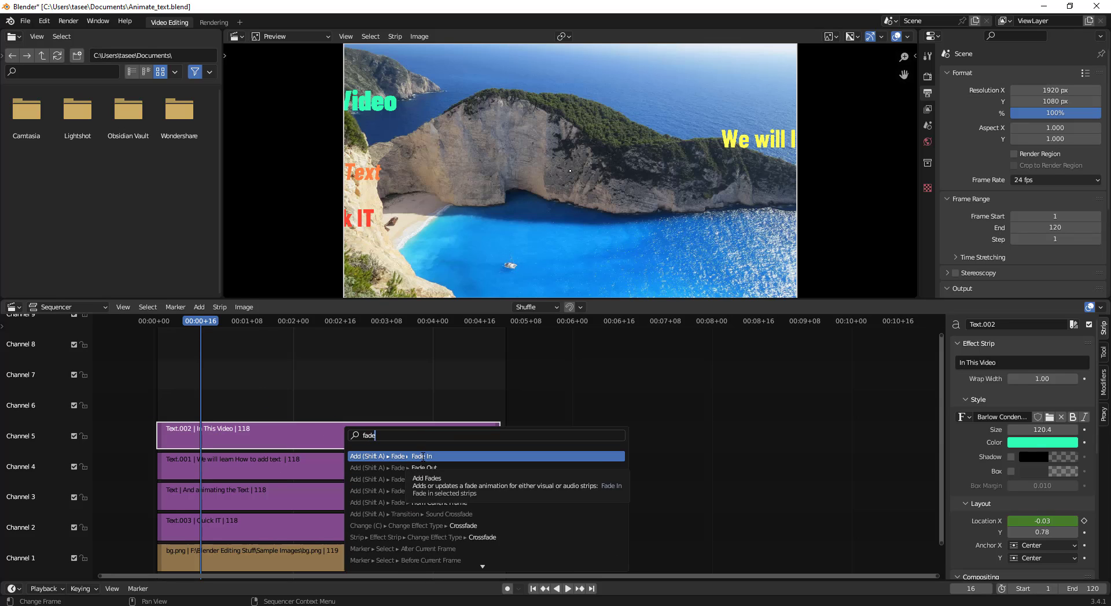
pyautogui.click(421, 456)
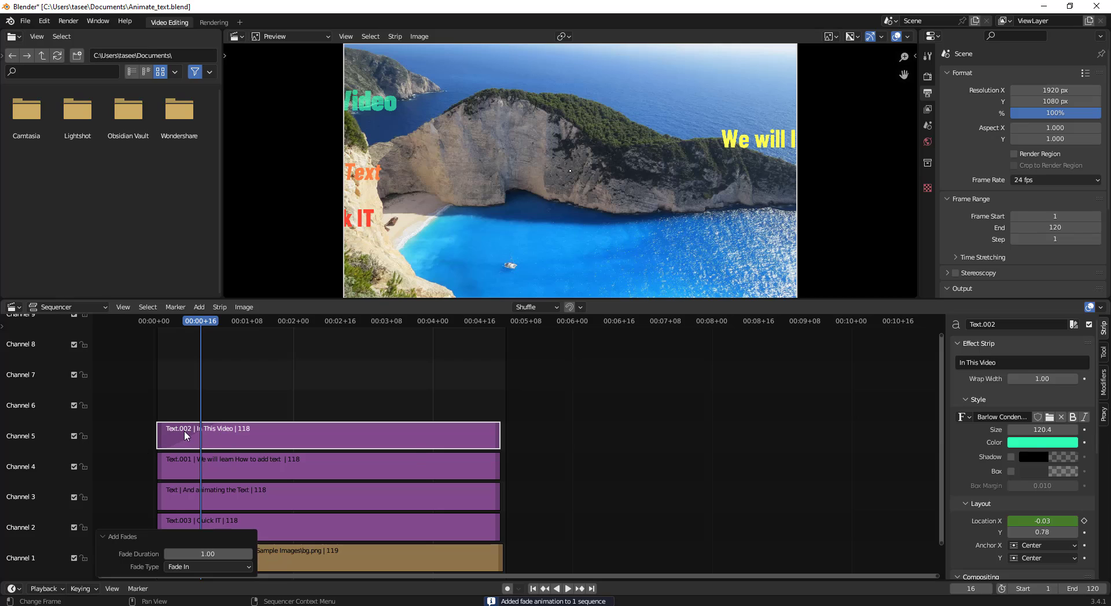